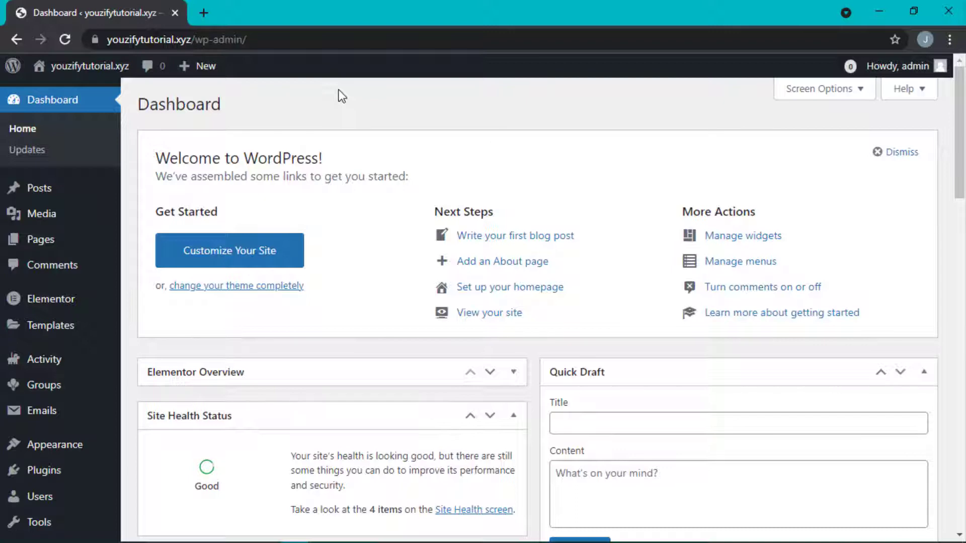
pyautogui.moveTo(43, 471)
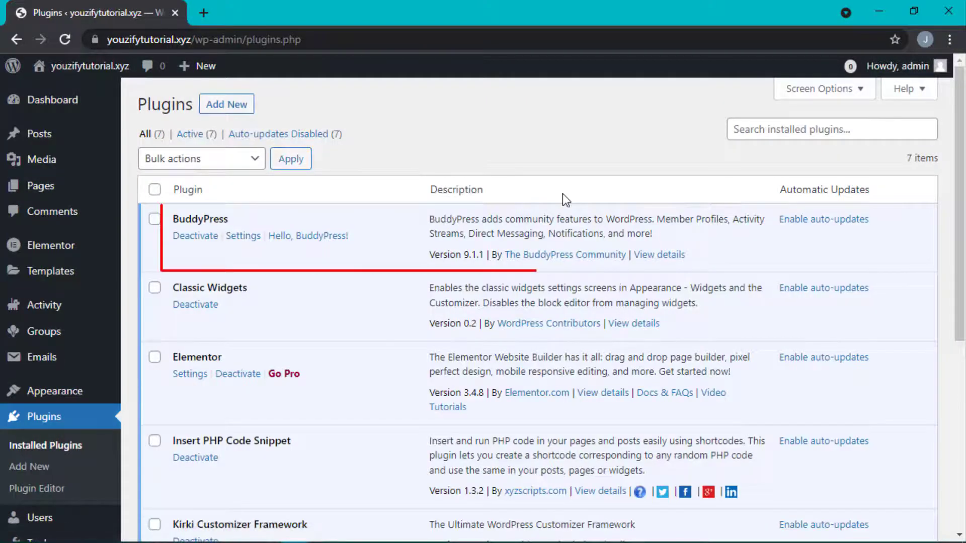
# Scroll through the installed plugins list to confirm BuddyPress and Youzify are active.
pyautogui.scroll(-3)
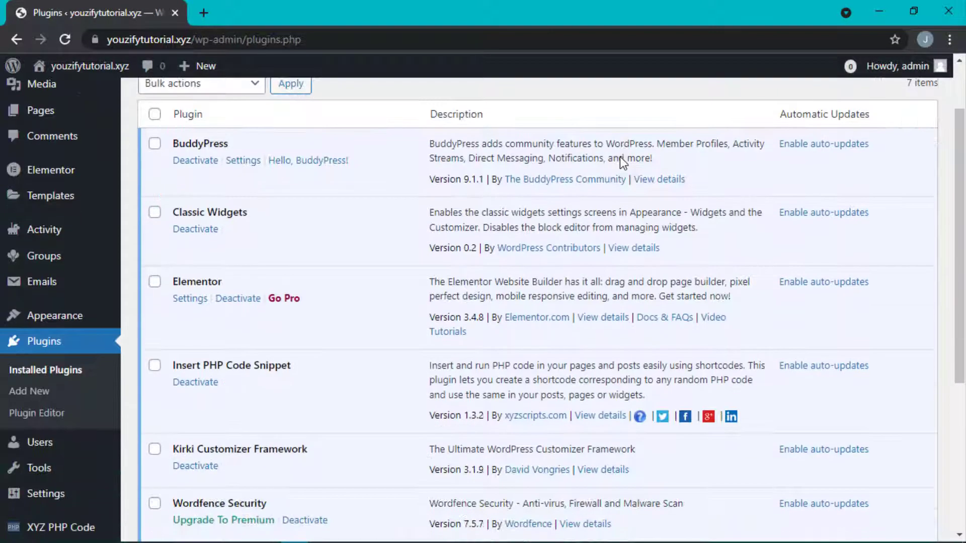
pyautogui.scroll(-3)
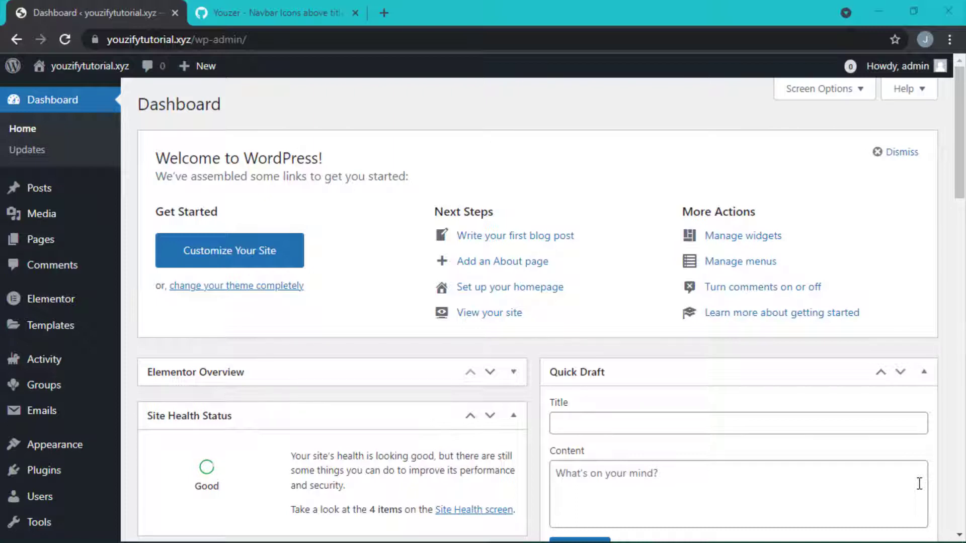
# Go to Youzify > General Settings from the admin sidebar.
pyautogui.scroll(-3)
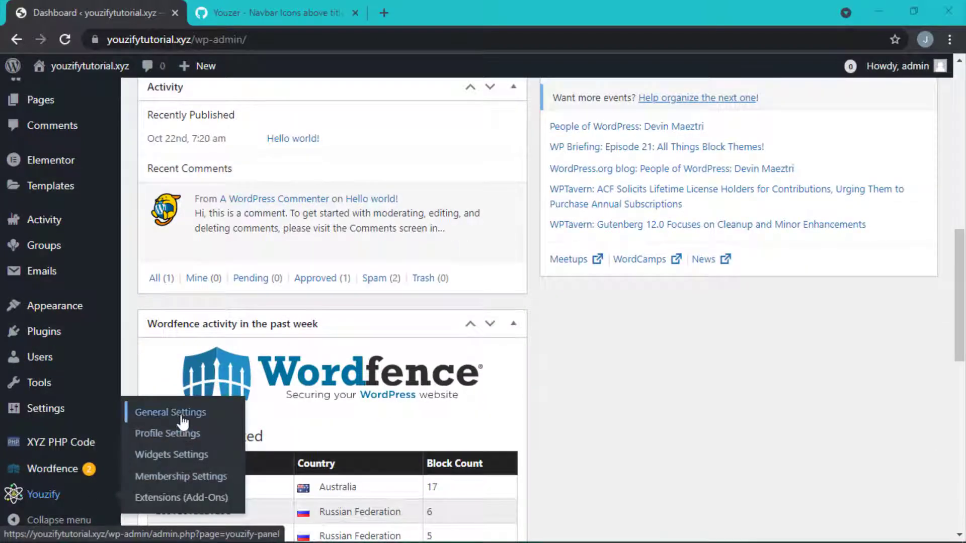
pyautogui.click(170, 412)
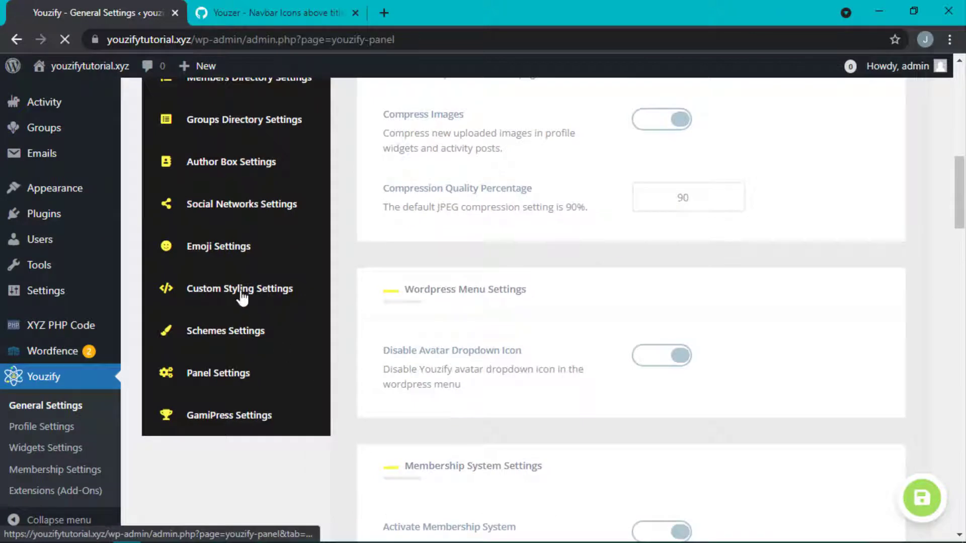
# Show the Custom Styling Settings page with the Global and Profile CSS sections.
pyautogui.click(239, 289)
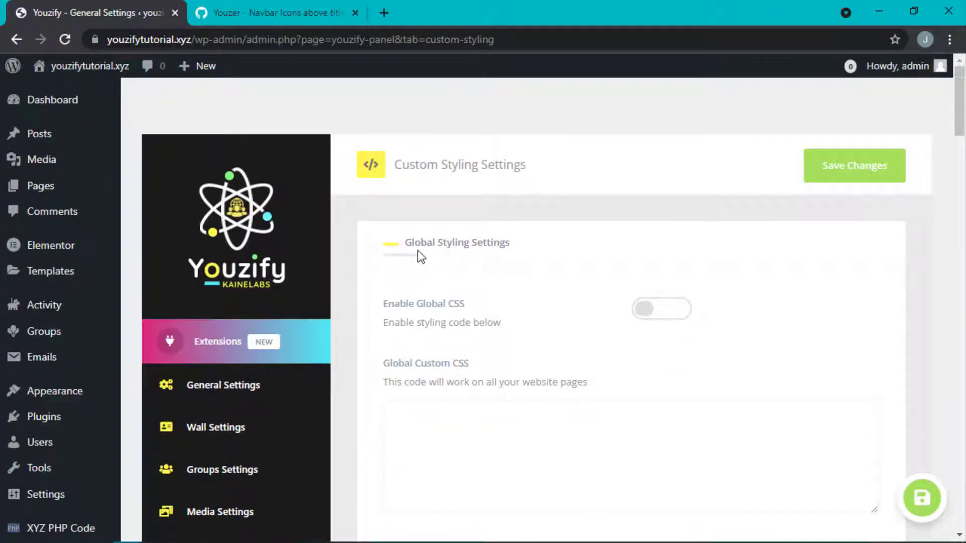
pyautogui.moveTo(589, 237)
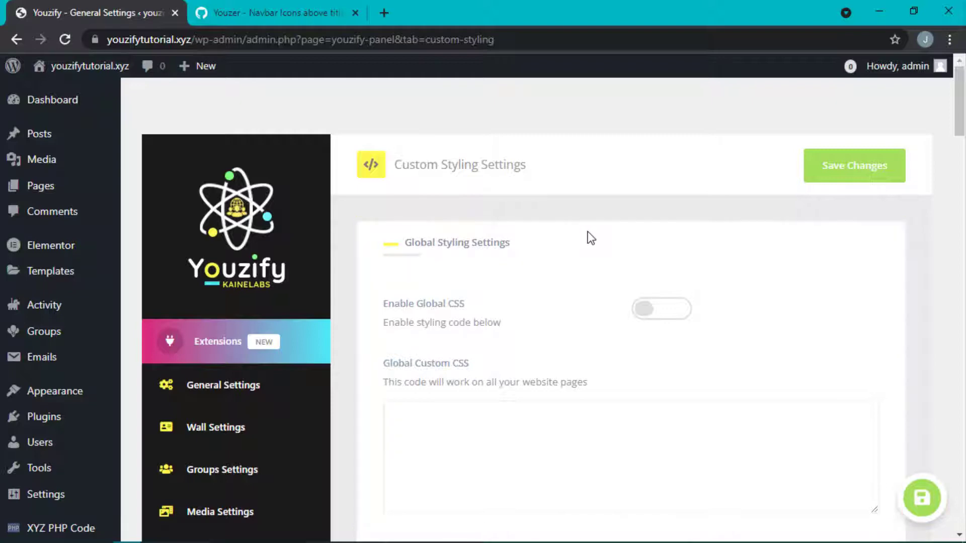
pyautogui.scroll(-3)
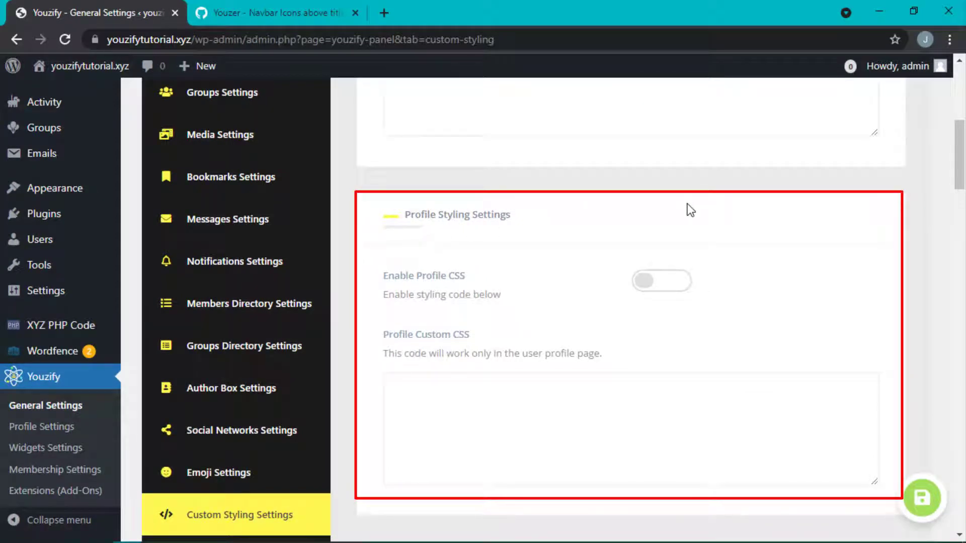
pyautogui.scroll(-3)
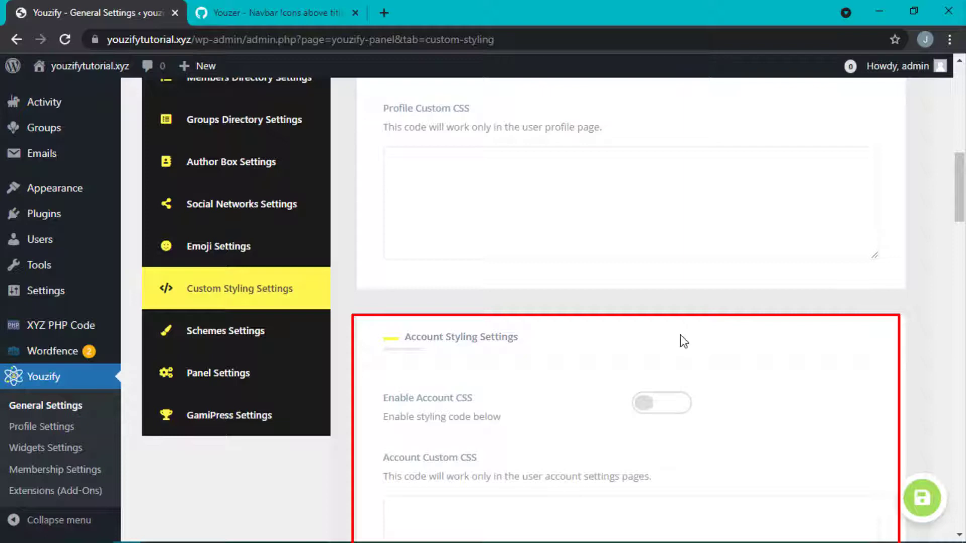
pyautogui.scroll(-3)
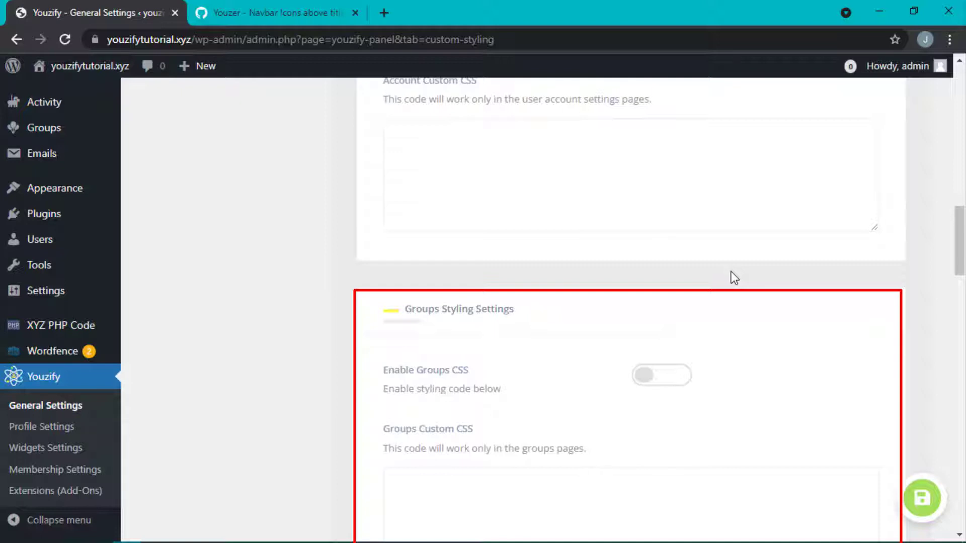
pyautogui.scroll(-3)
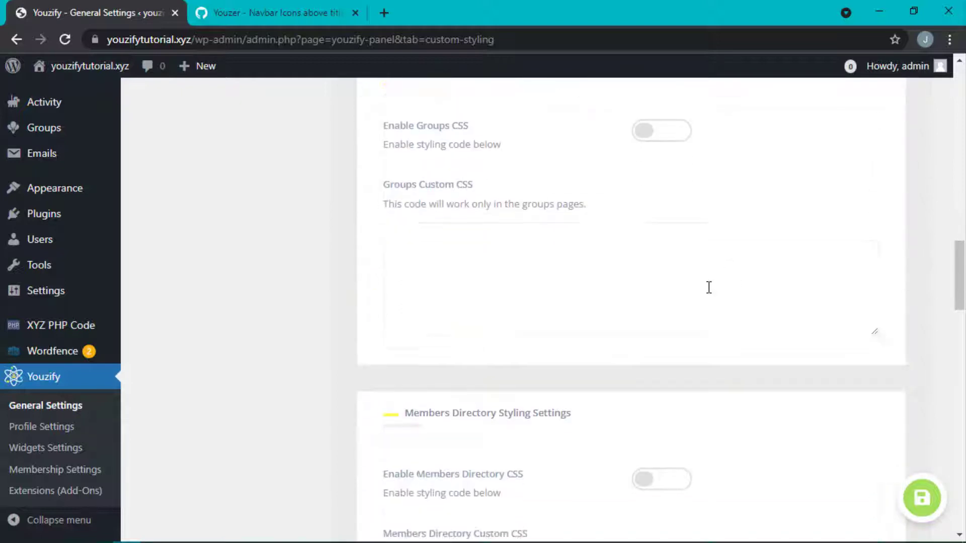
pyautogui.scroll(-3)
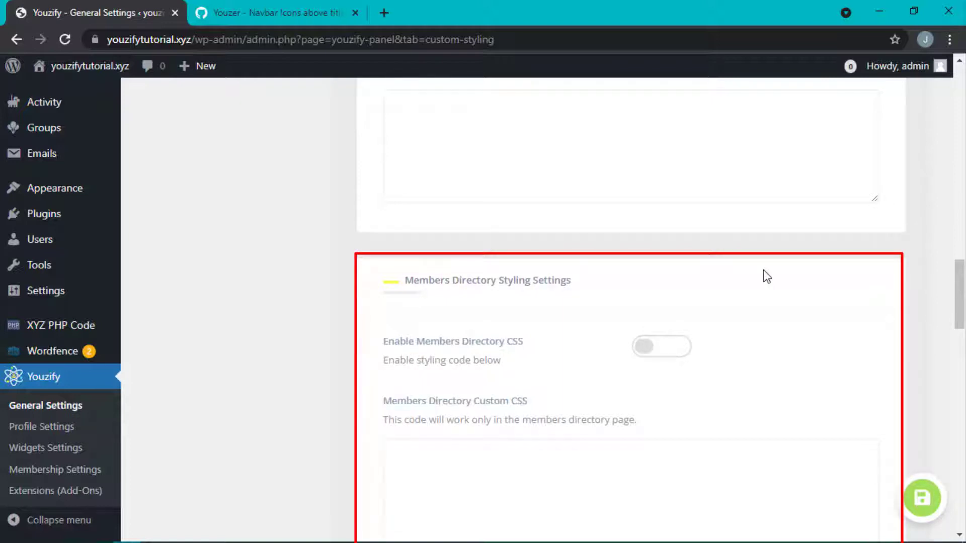
pyautogui.scroll(-3)
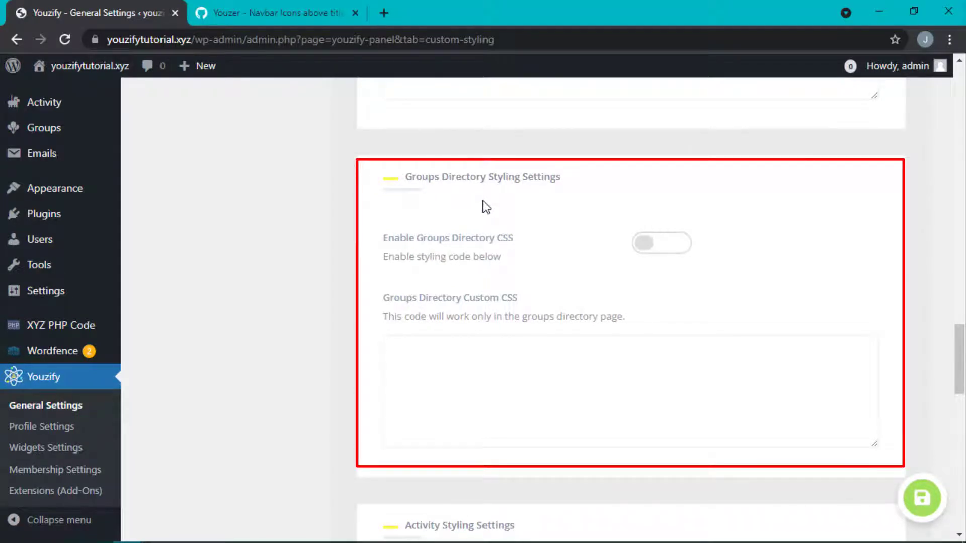
pyautogui.scroll(-3)
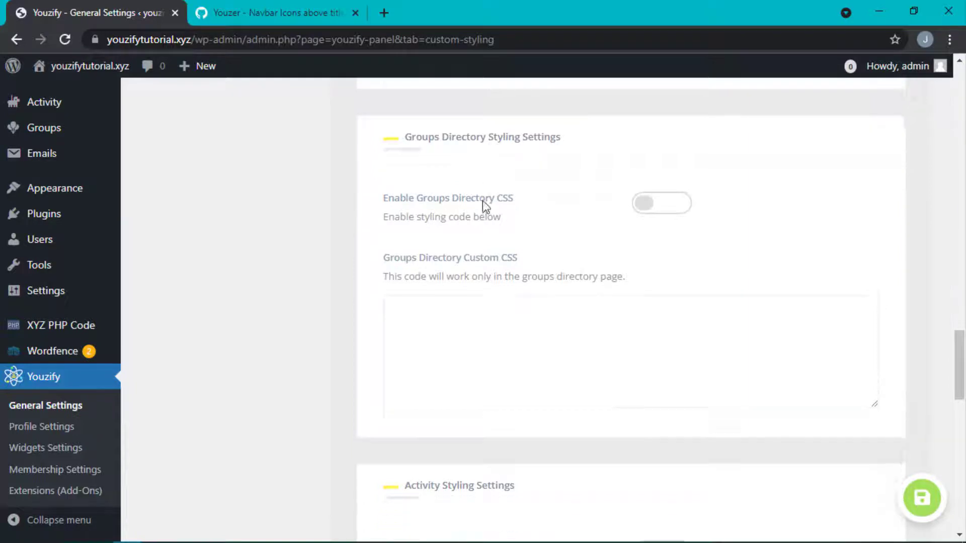
pyautogui.scroll(-3)
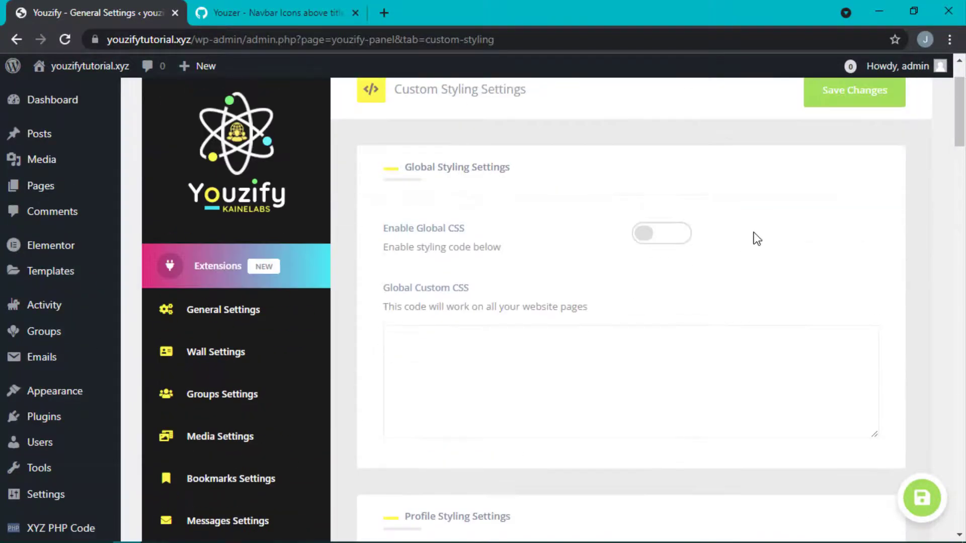
# View the navbar icons gist as raw CSS text ready to copy.
pyautogui.click(276, 13)
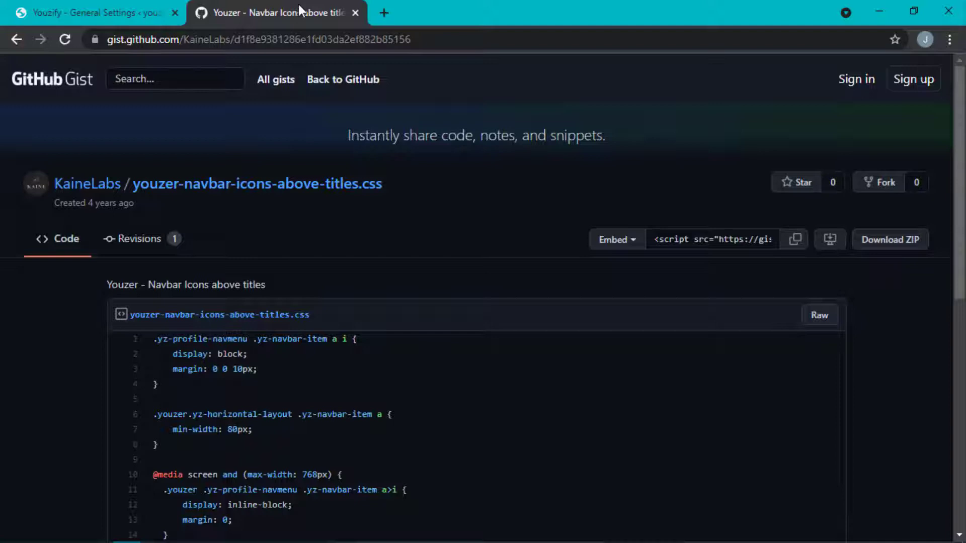
pyautogui.click(819, 315)
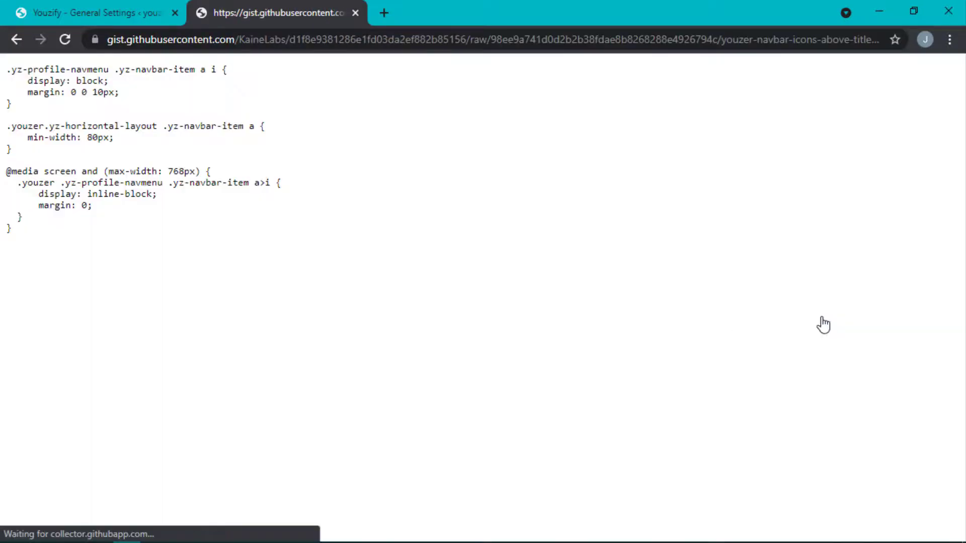
pyautogui.click(90, 14)
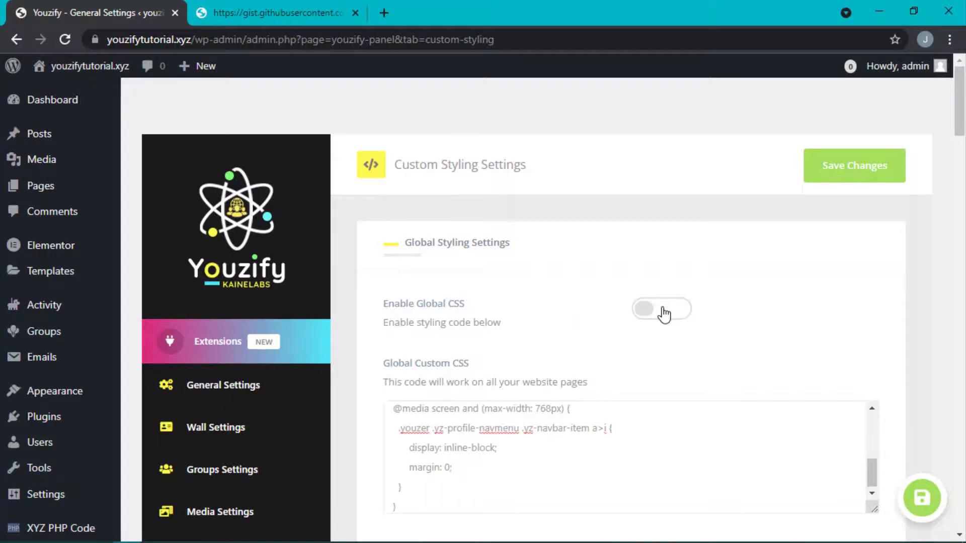
# Enable Global CSS with the pasted navbar CSS and save the styling settings.
pyautogui.click(659, 309)
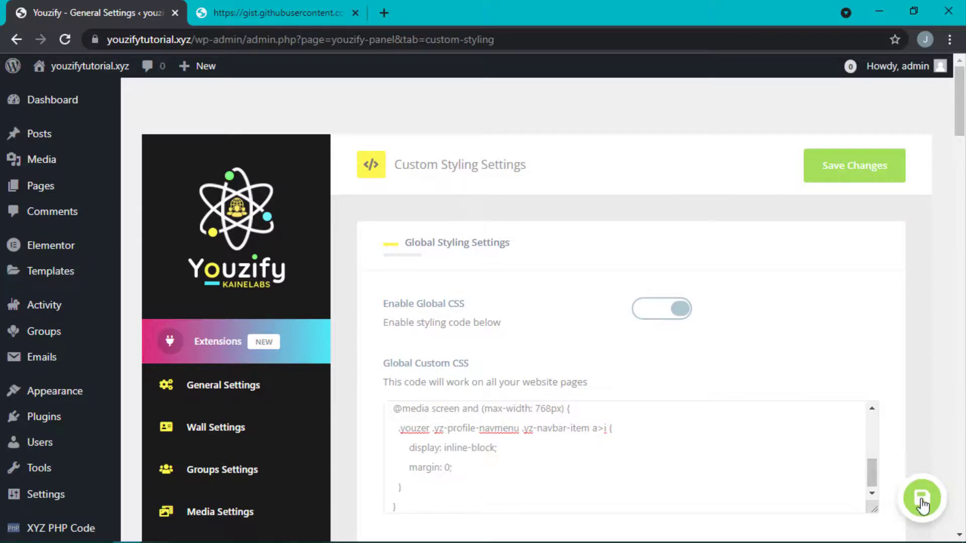
pyautogui.click(856, 165)
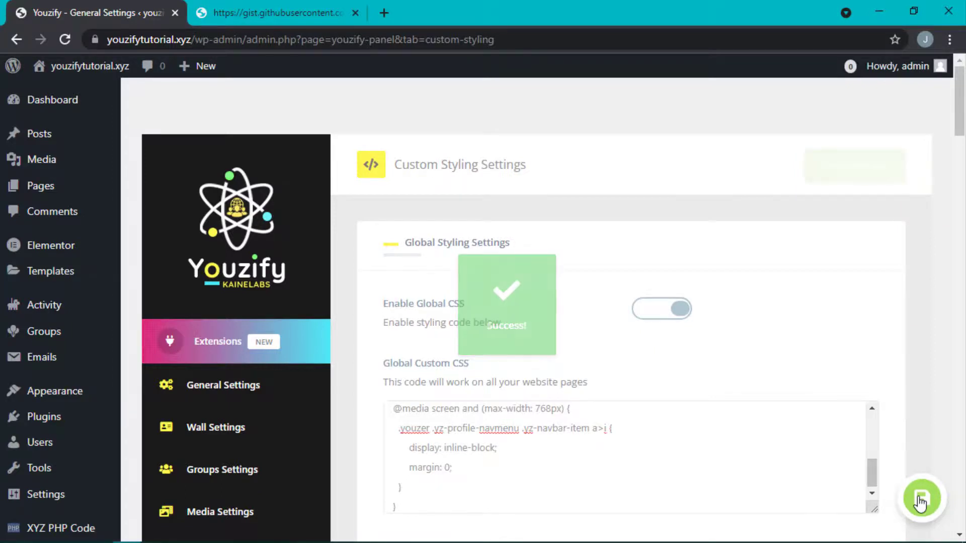